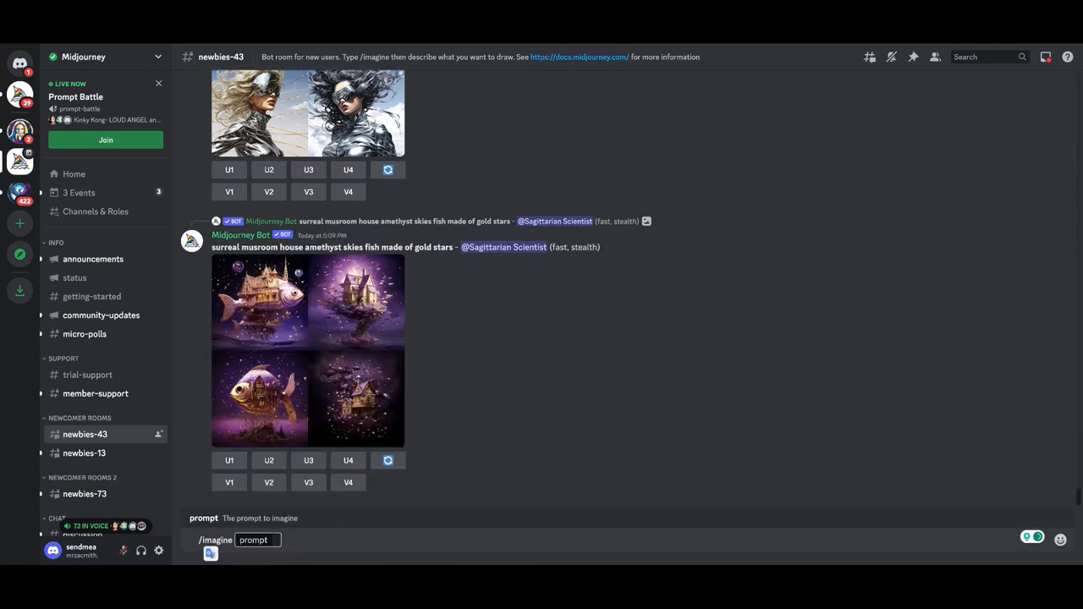
- Submit the /imagine prompt for a happy smiling Pixar robot, orange and black, gray background, --no text --ar 16:9
{"action": "type", "text": "happy, smiling robot, Pixar, orange and black, full-body, gray background --no text --ar 16:9"}
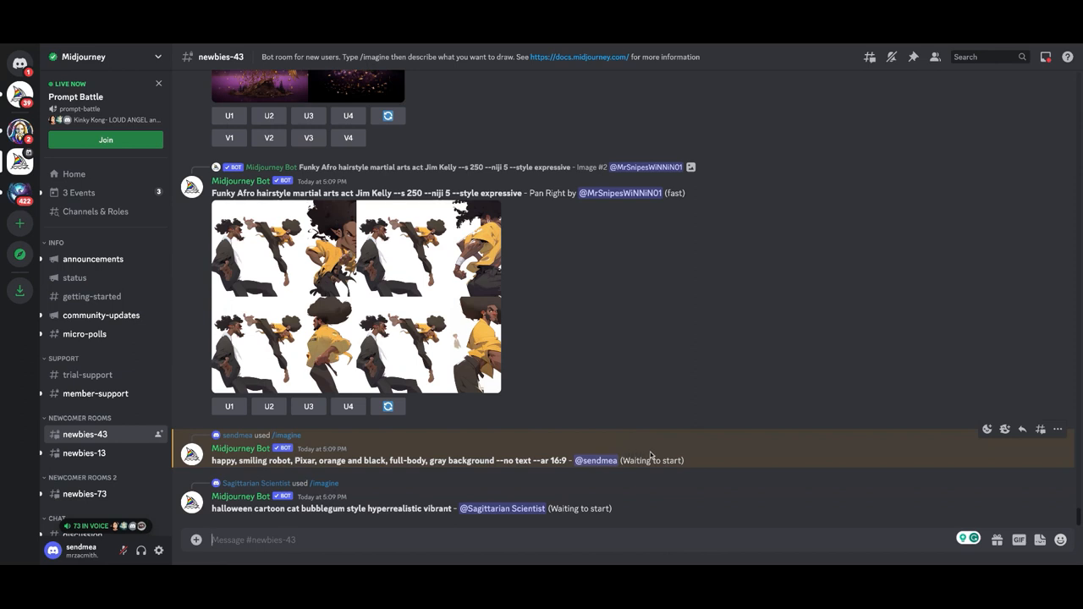
- Scroll the channel while waiting for the four-image robot grid to arrive
{"action": "scroll", "scroll_direction": "down", "scroll_amount": 3}
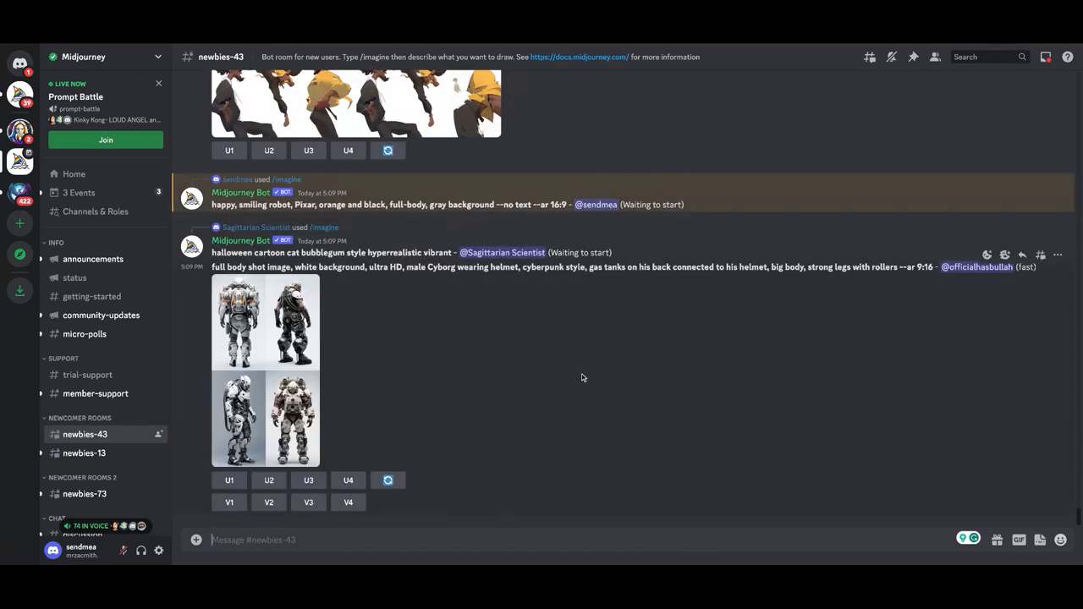
{"action": "mouse_move", "coordinate": [565, 408]}
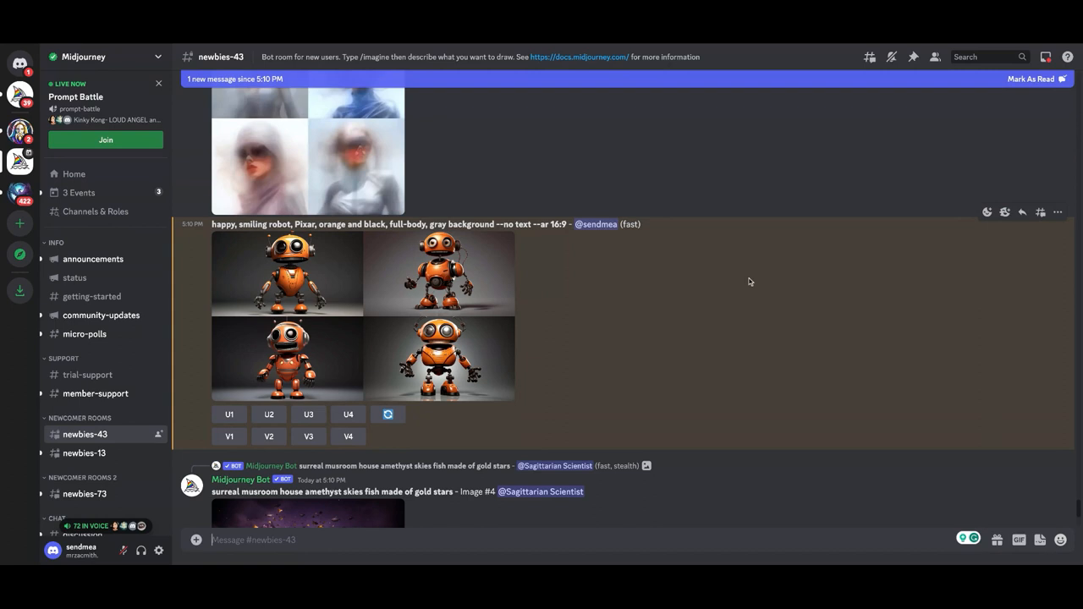
- Upscale the first robot image from the grid with U1 into a standalone image
{"action": "left_click", "coordinate": [986, 213]}
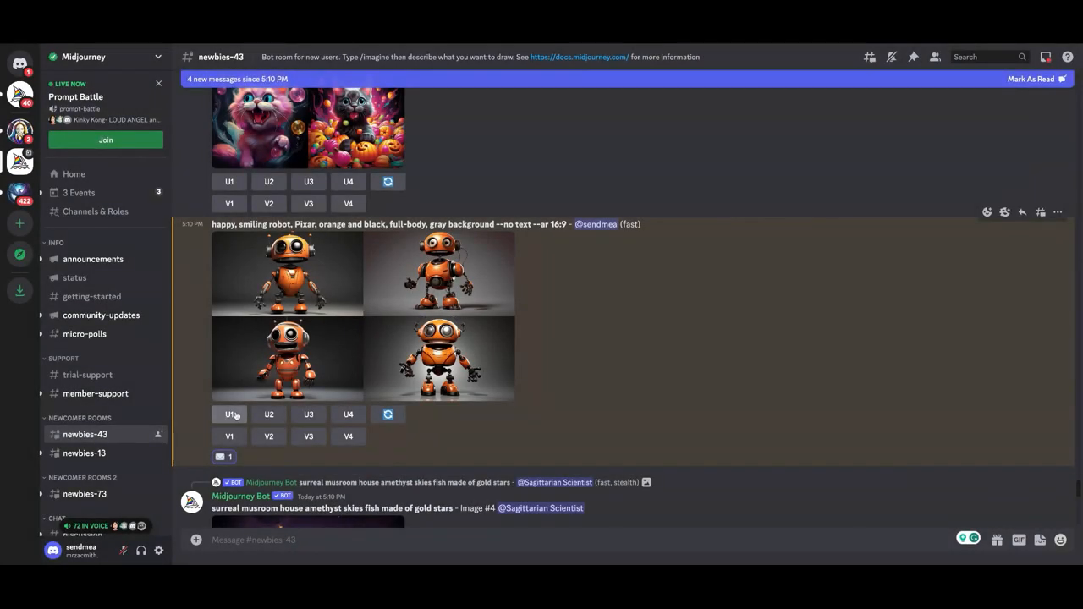
{"action": "left_click", "coordinate": [228, 413]}
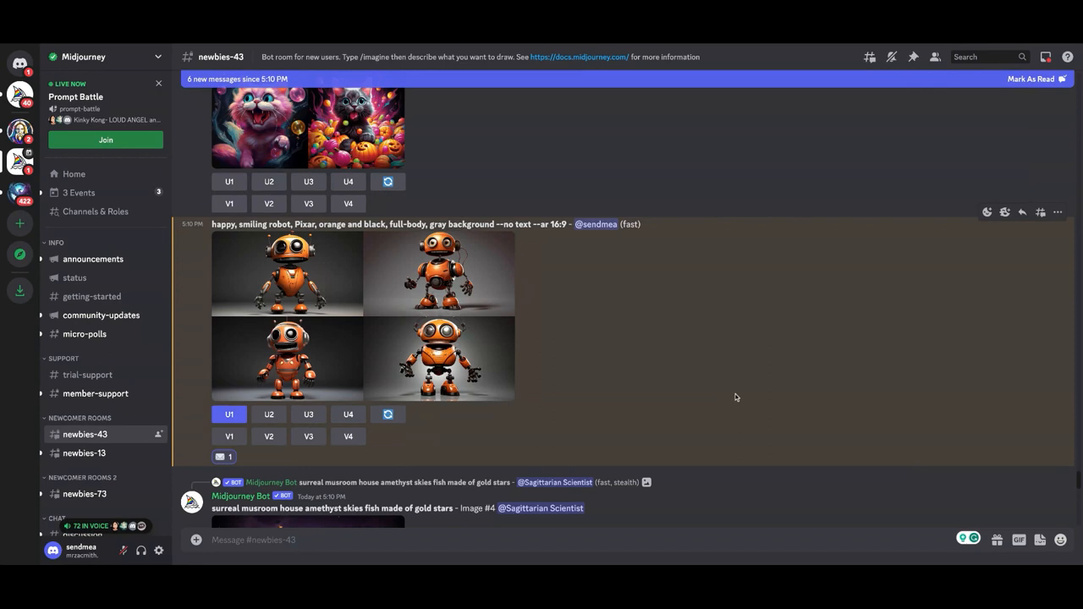
{"action": "scroll", "scroll_direction": "down", "scroll_amount": 3}
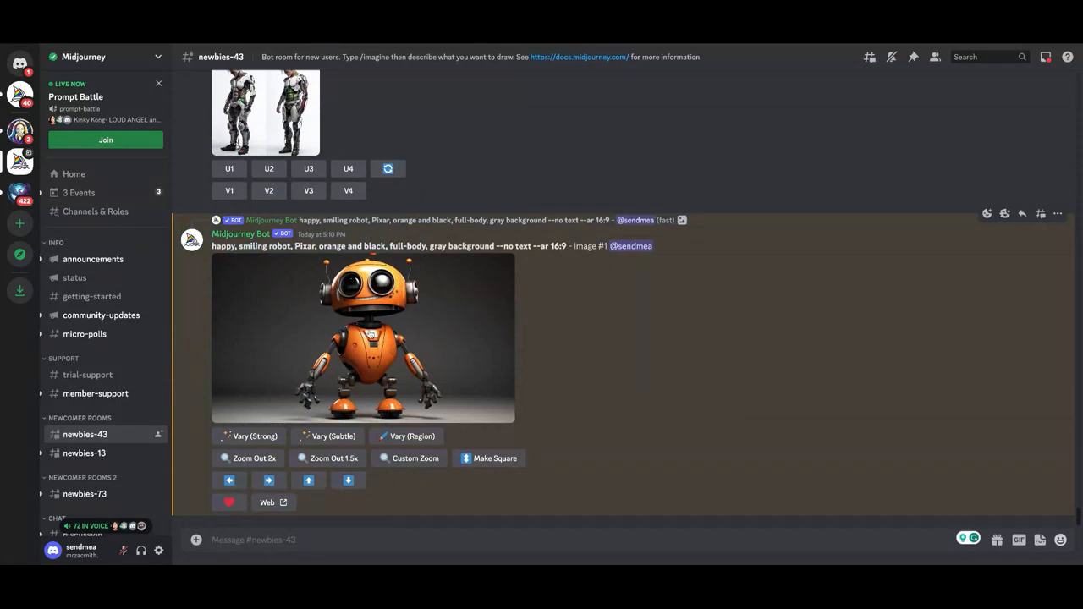
{"action": "left_click", "coordinate": [362, 339]}
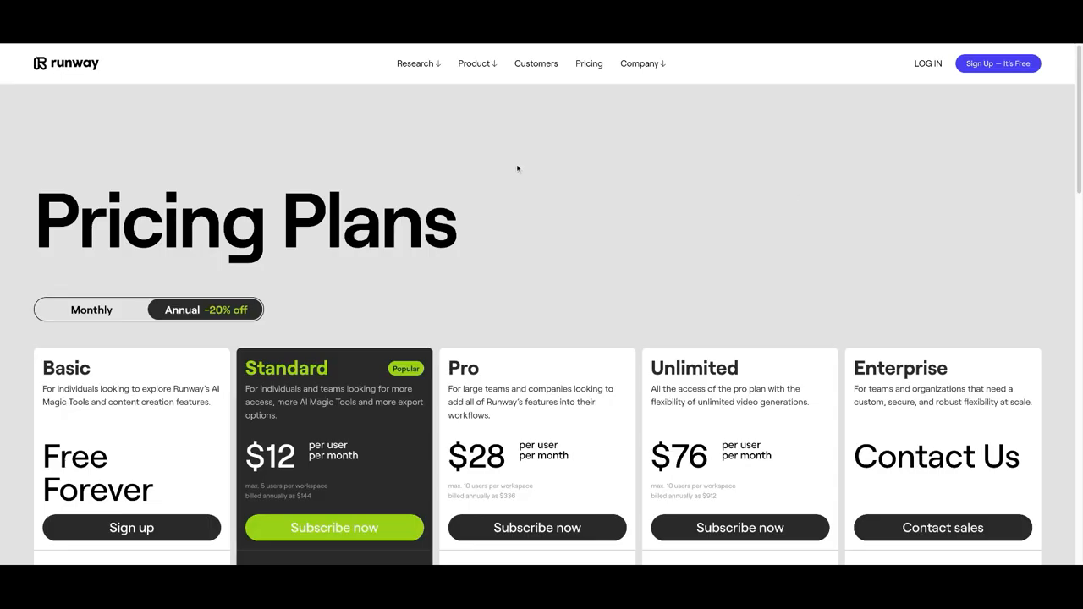
{"action": "mouse_move", "coordinate": [590, 230]}
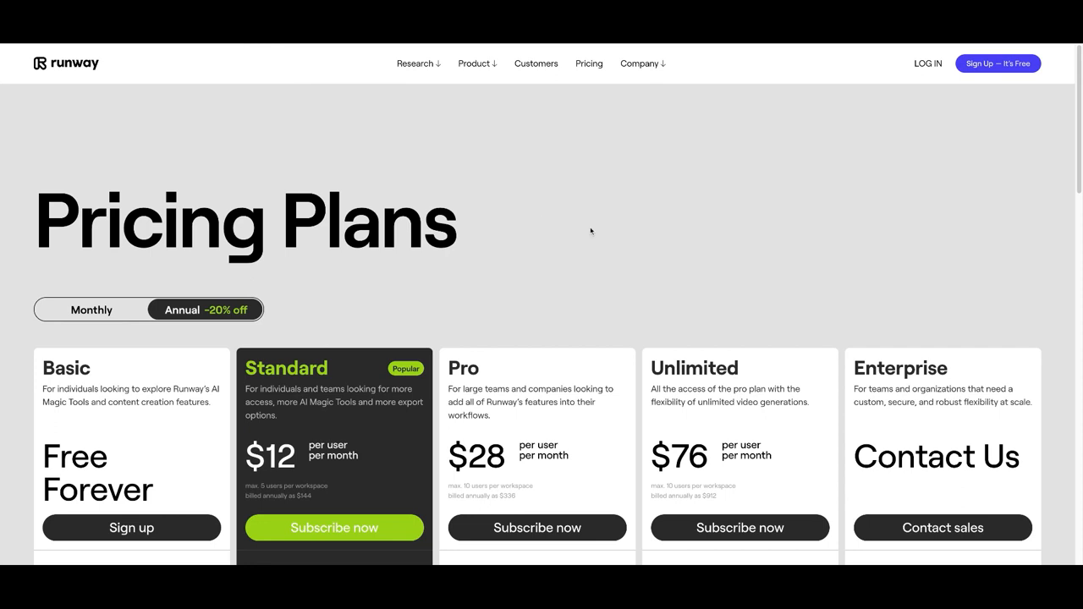
{"action": "mouse_move", "coordinate": [762, 304]}
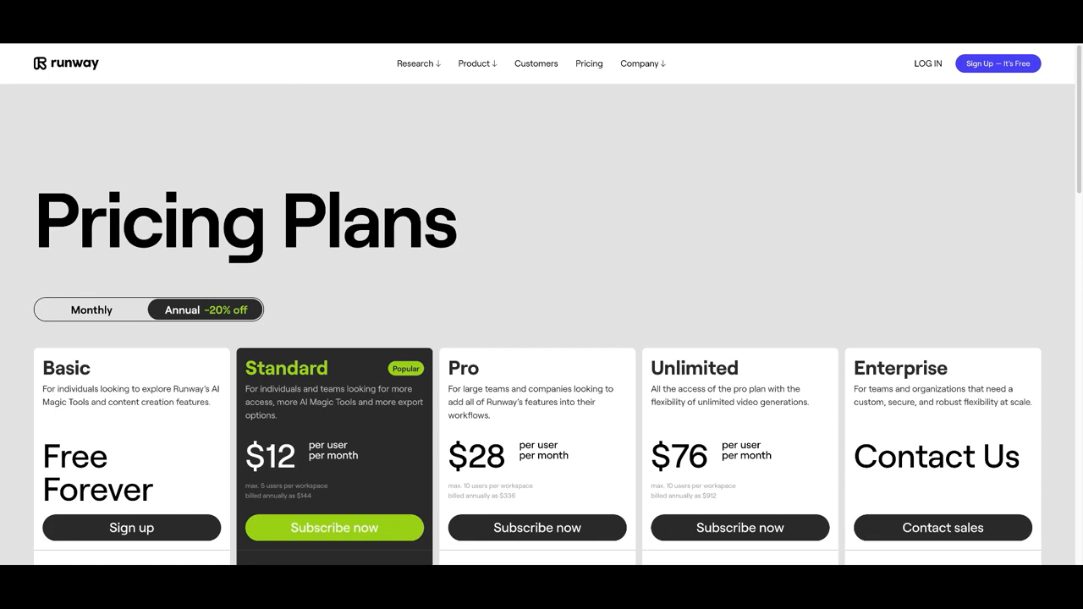
- Log in from the Pricing Plans page to reach the Runway home dashboard on the free plan
{"action": "scroll", "scroll_direction": "down", "scroll_amount": 3}
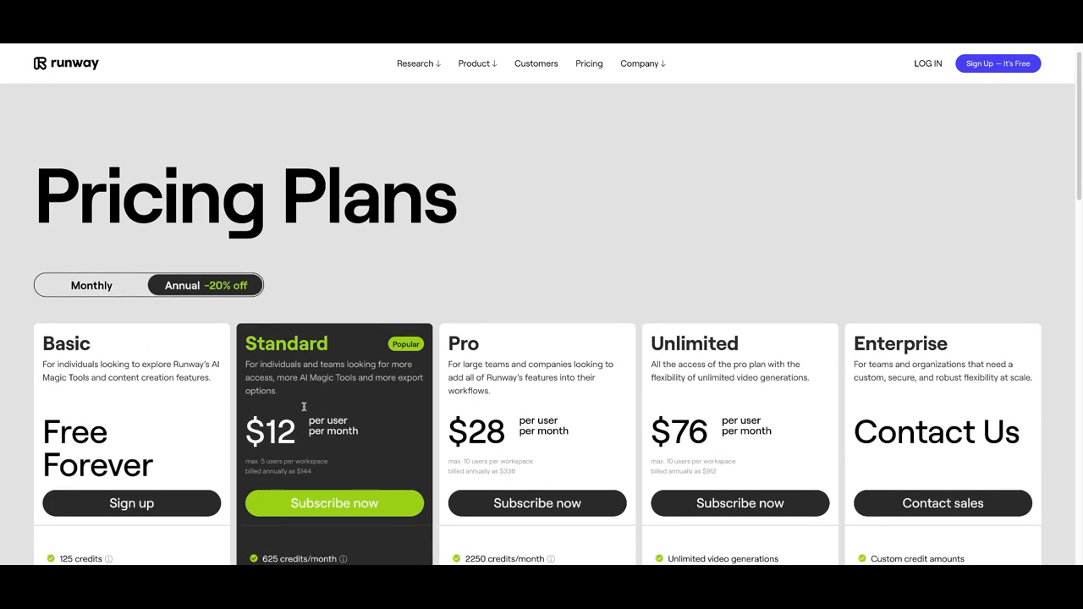
{"action": "scroll", "scroll_direction": "down", "scroll_amount": 3}
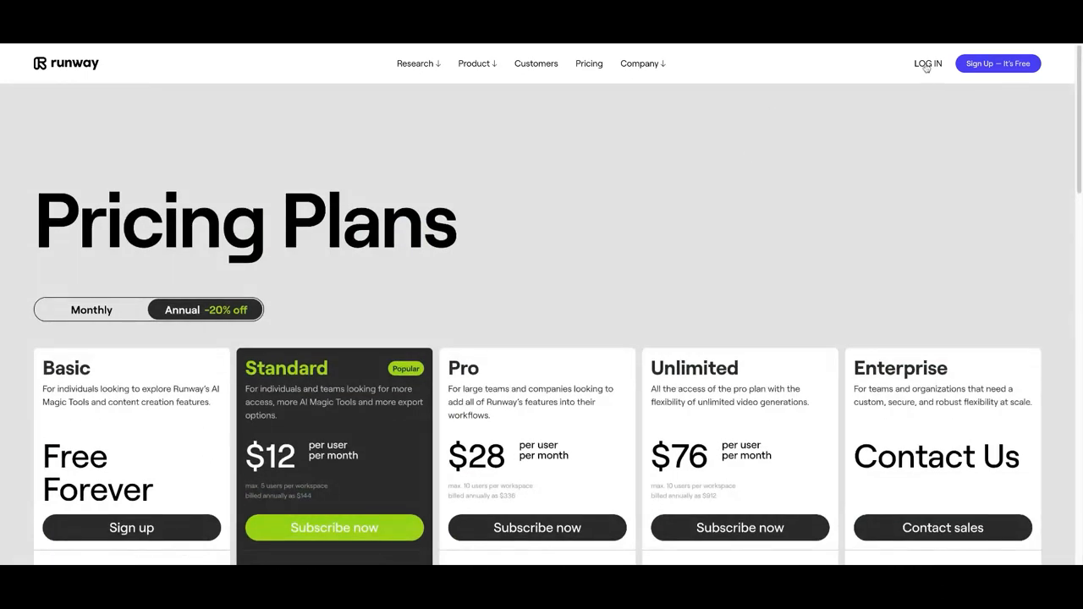
{"action": "left_click", "coordinate": [927, 64]}
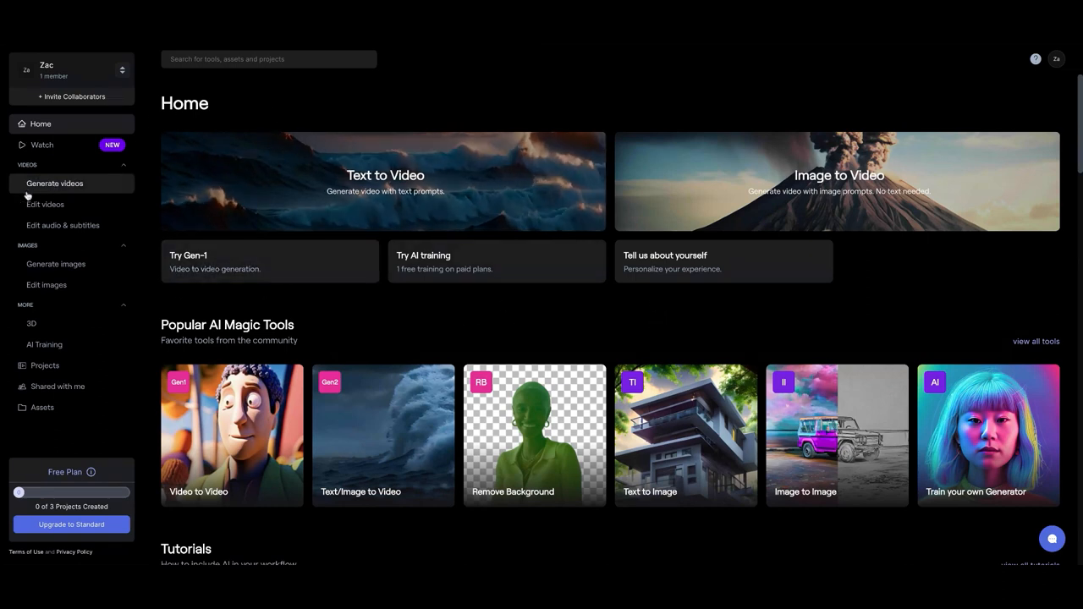
- Go to Generate videos and launch the Gen-2 Text/Image to Video generator
{"action": "left_click", "coordinate": [54, 183]}
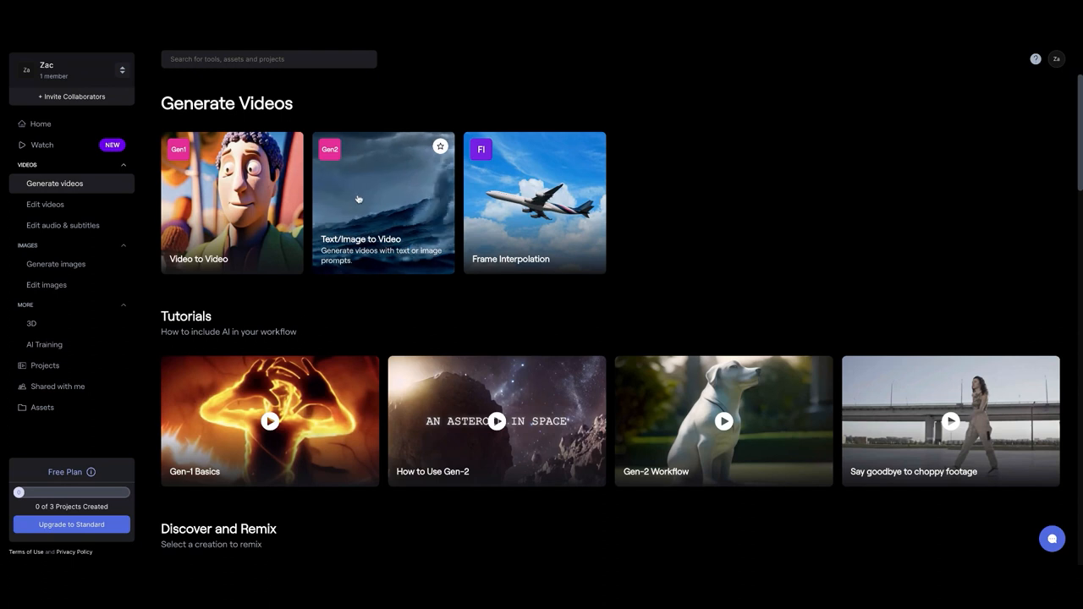
{"action": "left_click", "coordinate": [382, 203]}
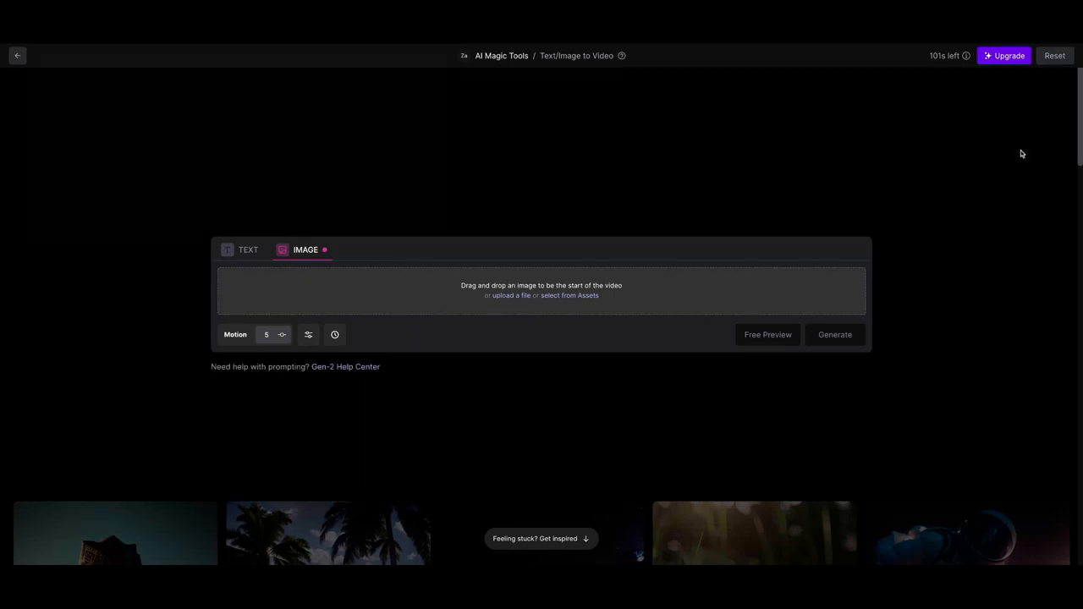
{"action": "mouse_move", "coordinate": [819, 47]}
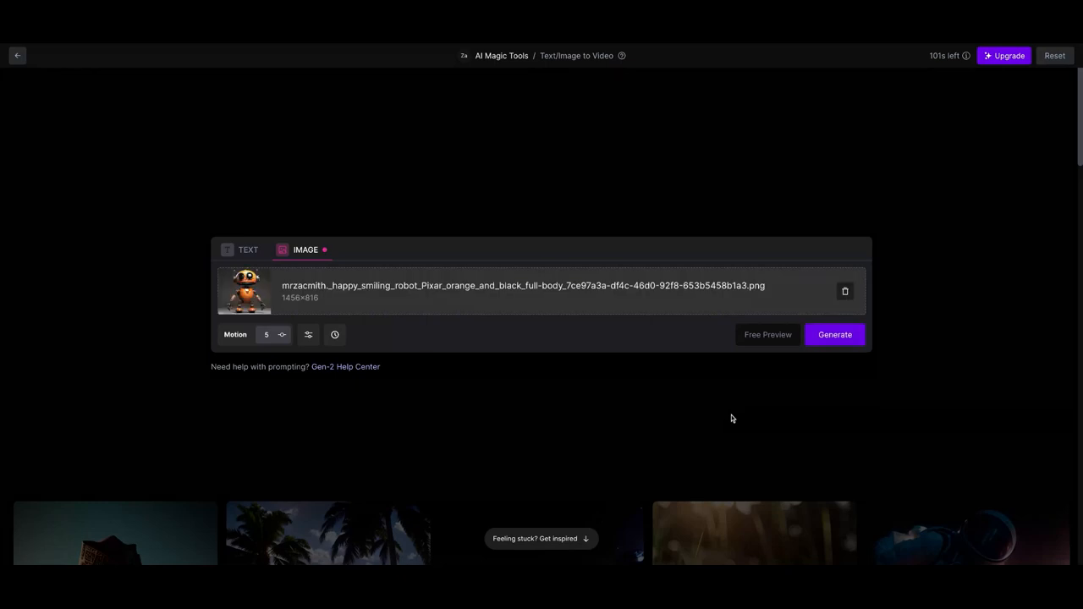
{"action": "mouse_move", "coordinate": [835, 335]}
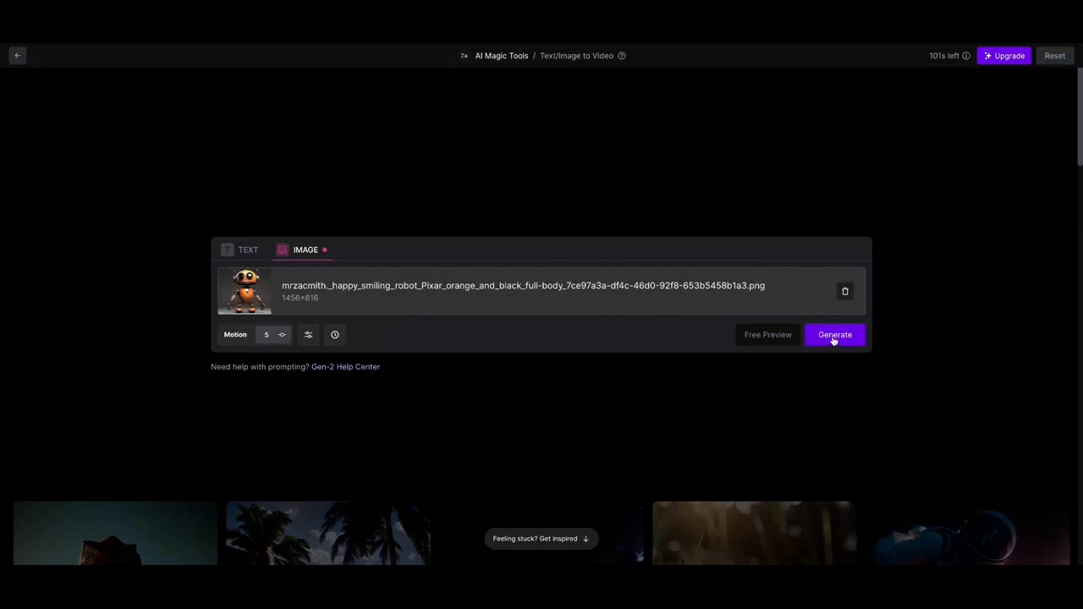
- Generate the 4-second Gen-2 video from the robot image and play it back
{"action": "left_click", "coordinate": [834, 335]}
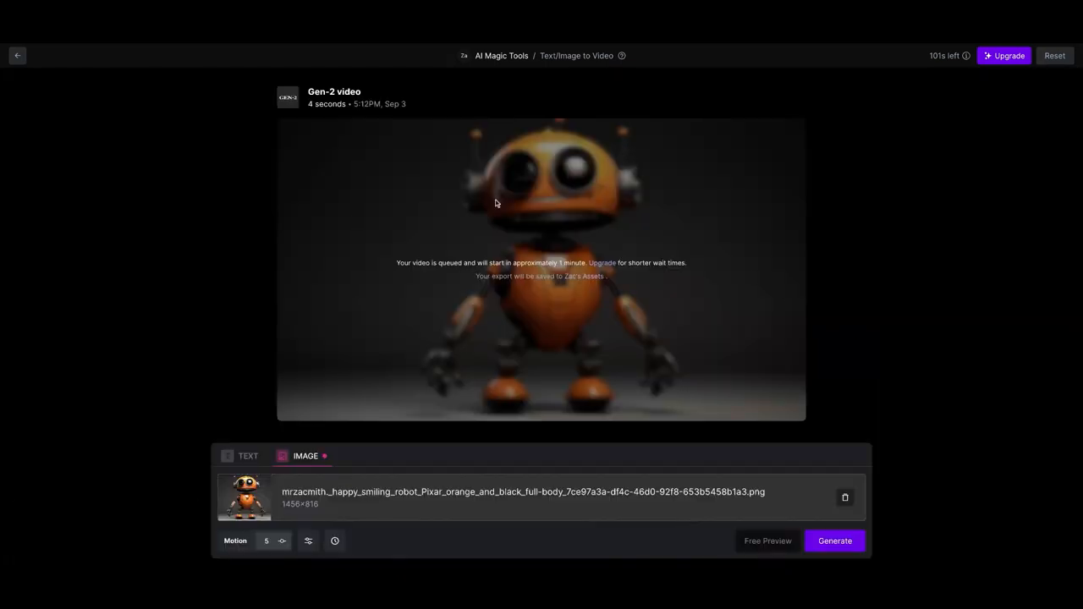
{"action": "mouse_move", "coordinate": [826, 355]}
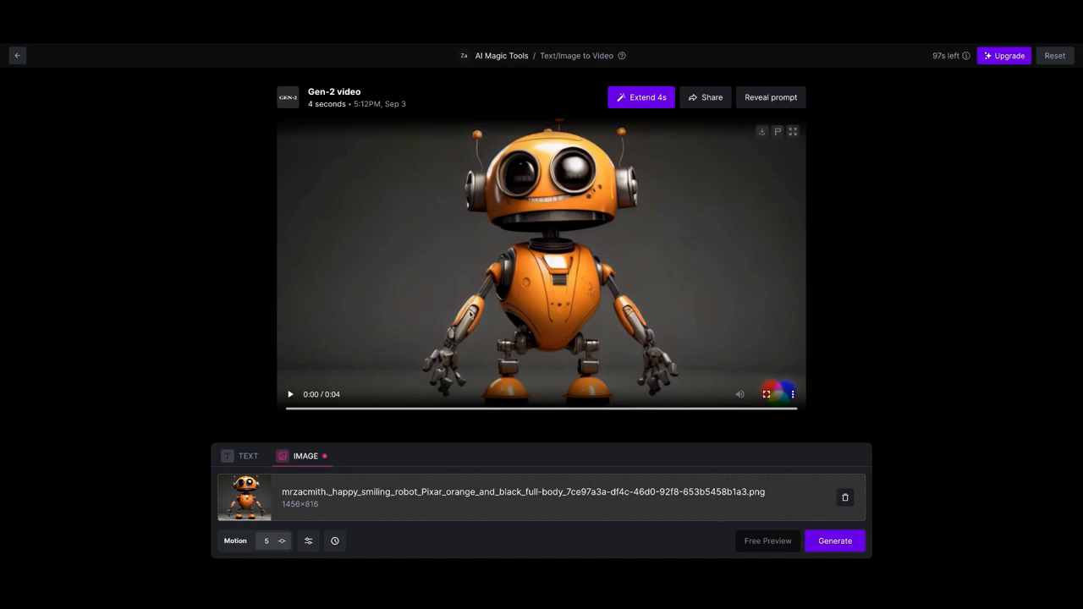
{"action": "left_click", "coordinate": [290, 393]}
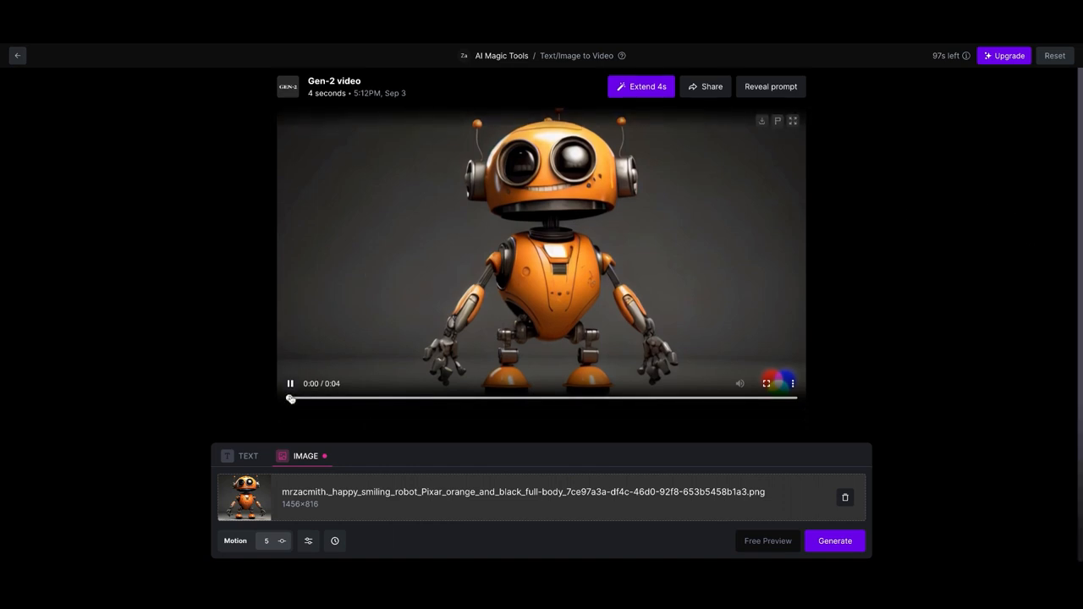